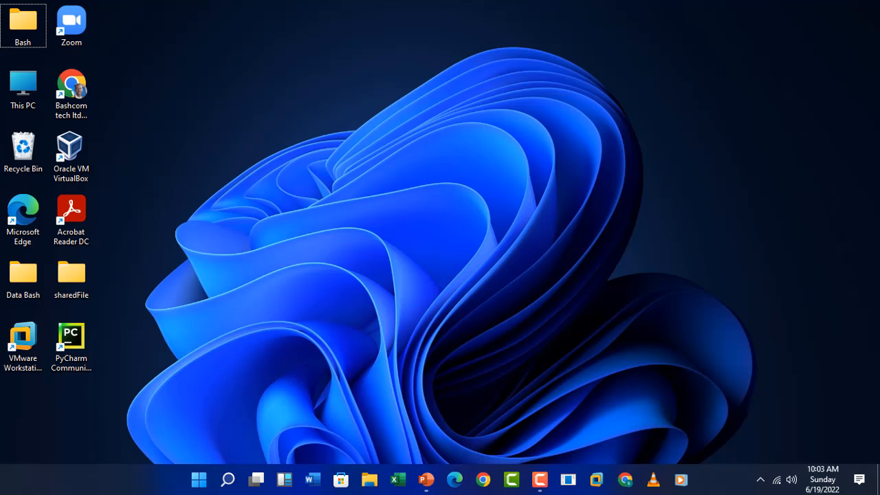
mouse_move(449, 115)
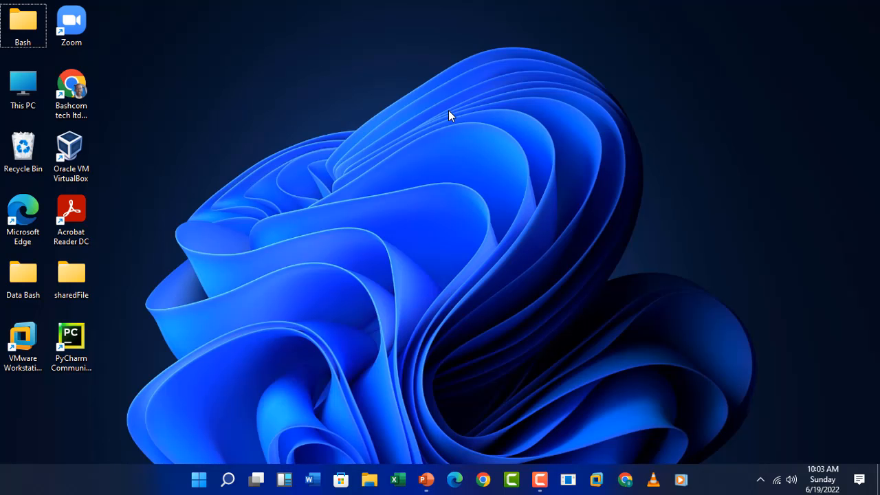
mouse_move(103, 101)
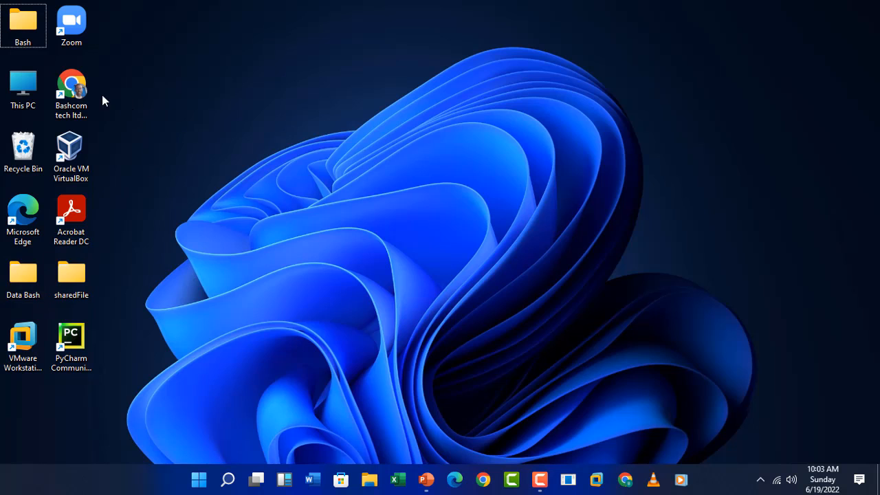
Launch Google Chrome from the desktop shortcut onto a new tab page
click(483, 479)
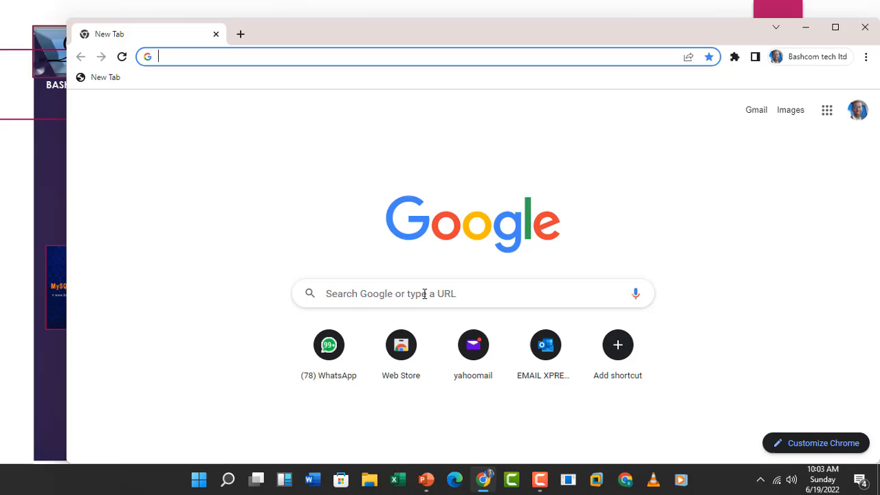
Search 'mysql download' and go to the MySQL Downloads result
text(mysql download)
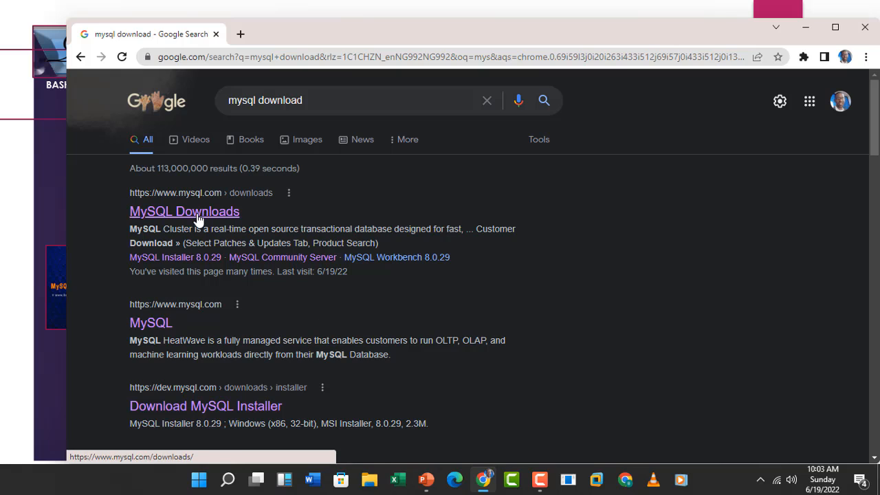
click(185, 211)
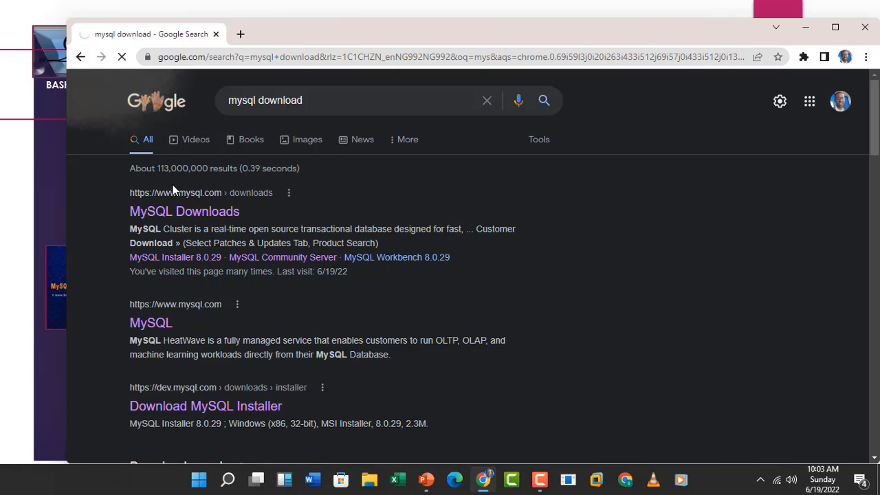
click(184, 212)
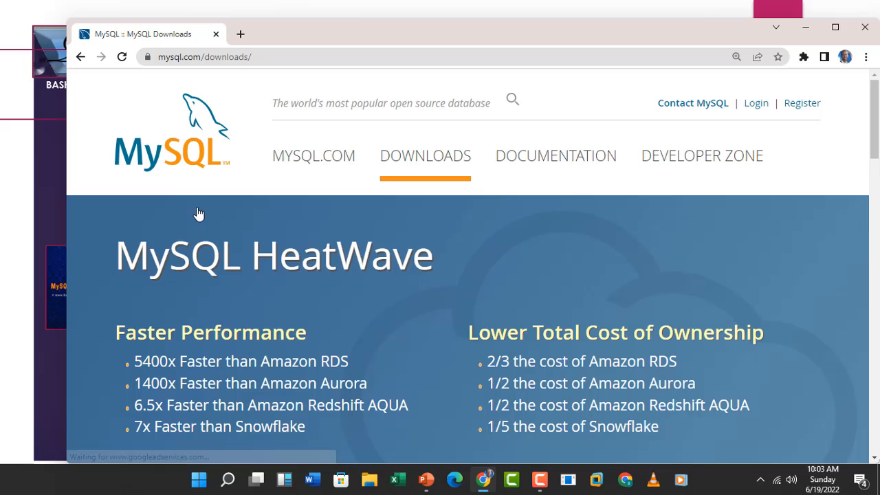
mouse_move(321, 229)
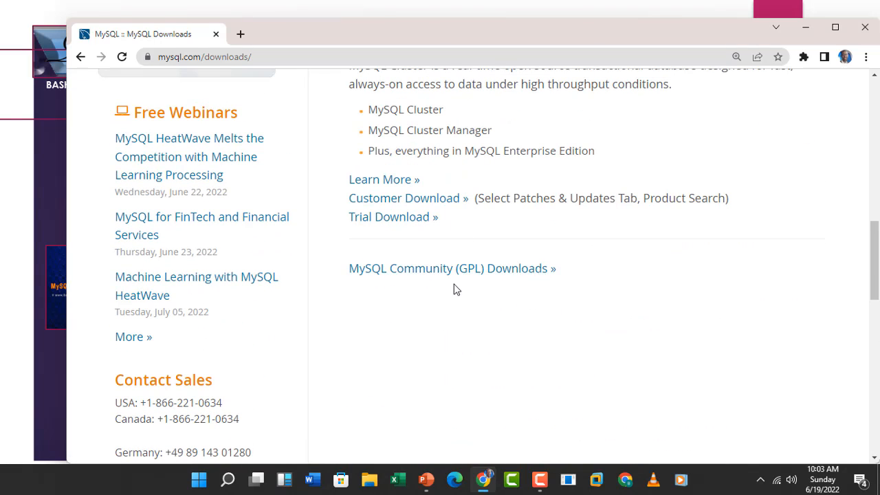
Reach MySQL Installer for Windows via Community (GPL) Downloads, then minimize Chrome
click(451, 268)
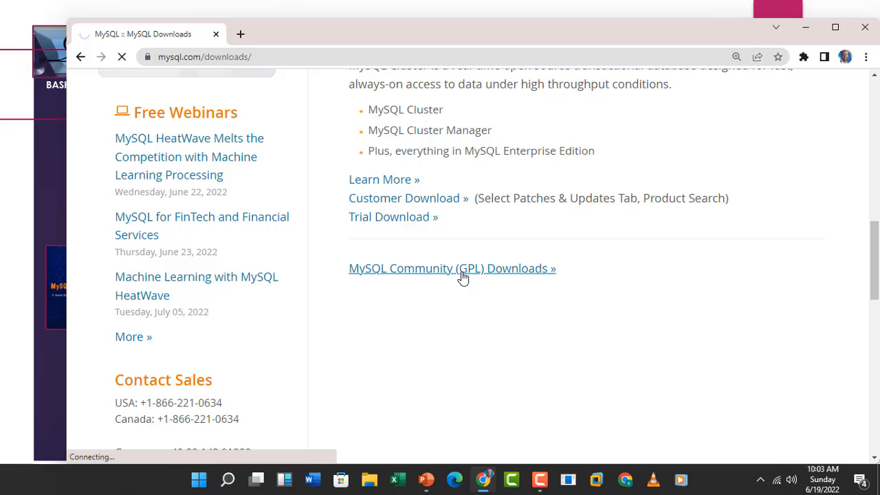
click(452, 269)
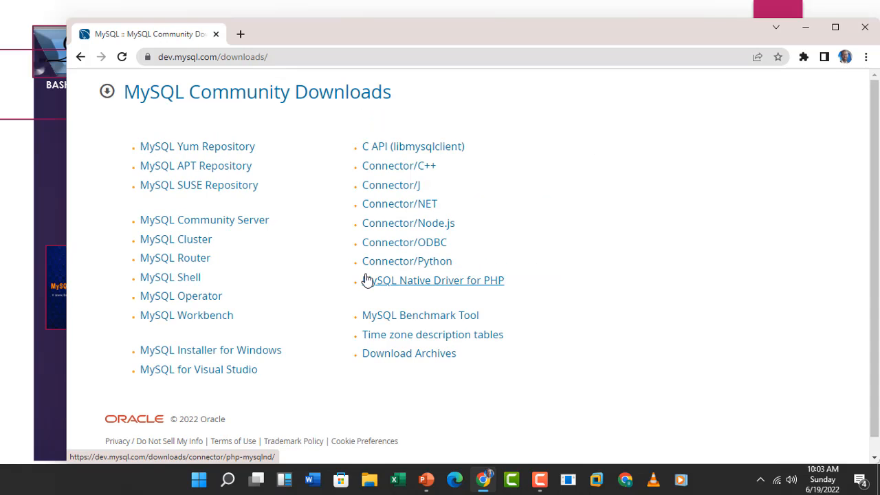
scroll(down, 3)
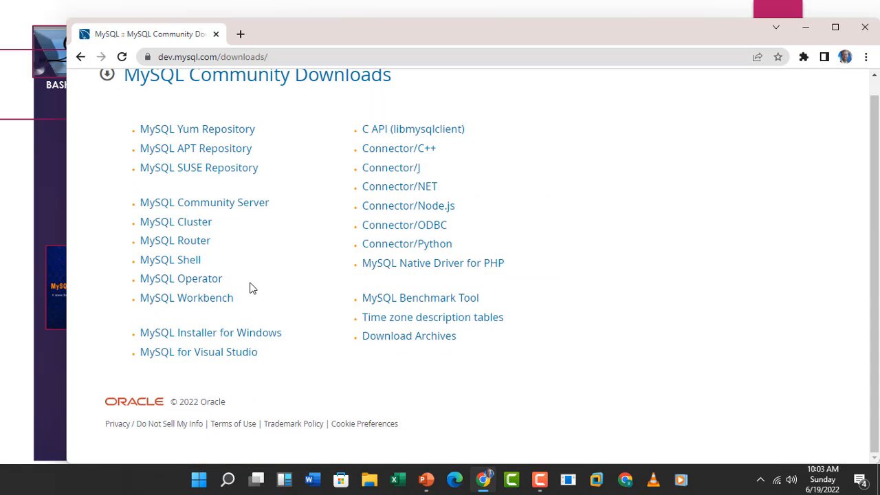
click(209, 333)
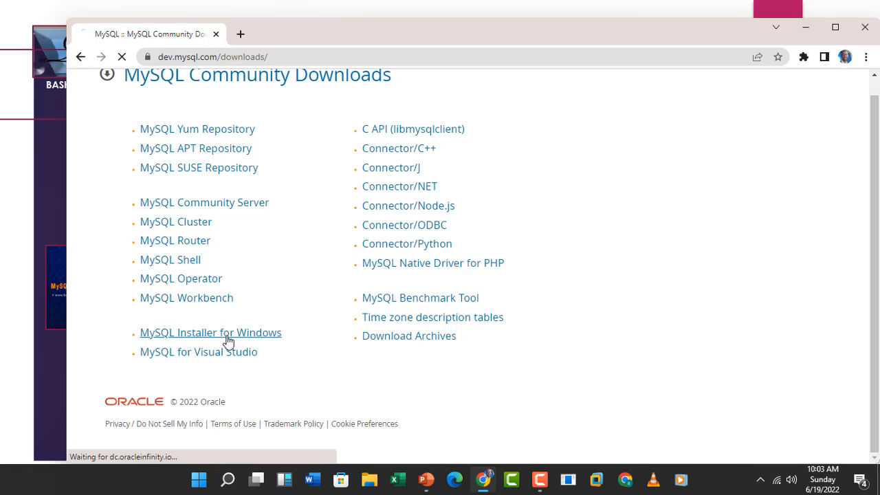
click(210, 332)
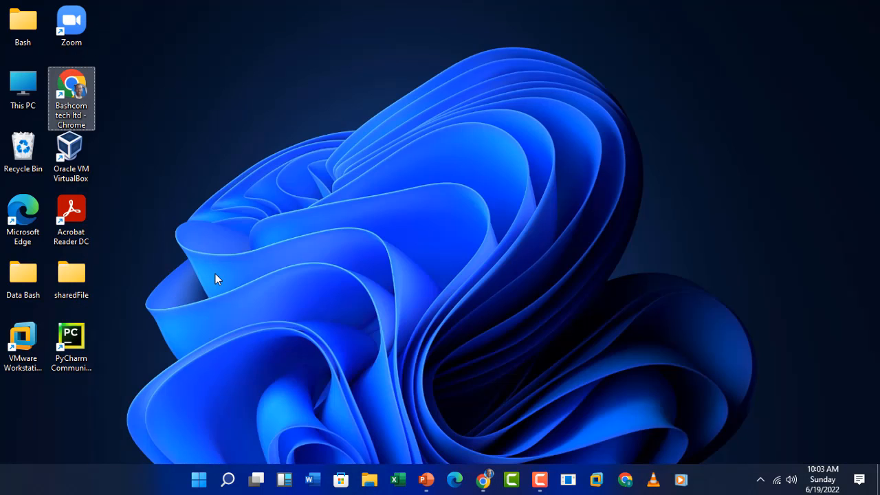
Browse the sharedFile folder and view the This PC context options
click(22, 278)
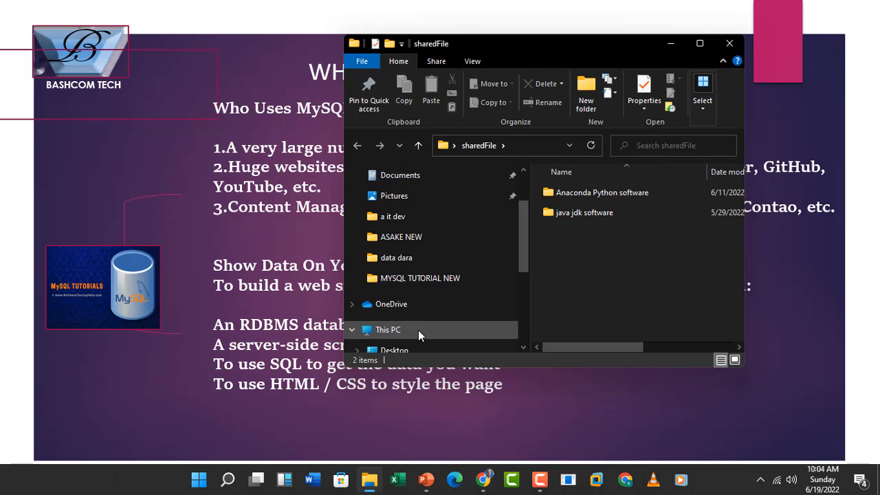
right_click(388, 331)
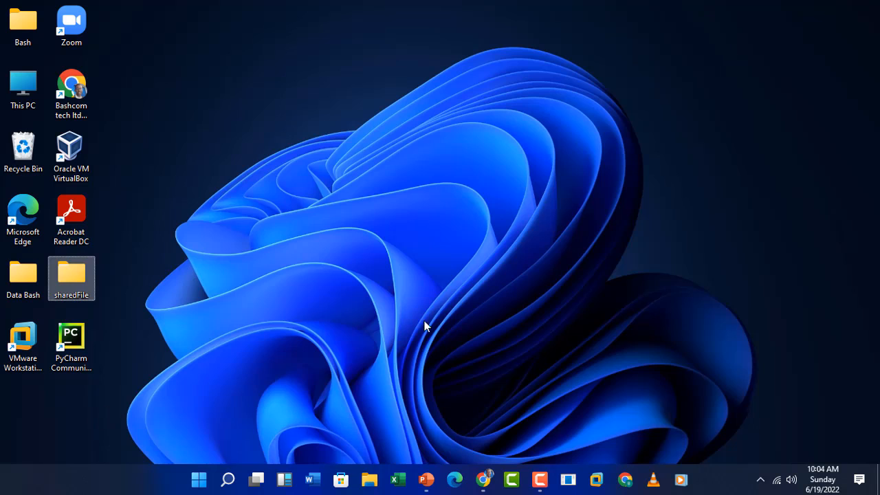
mouse_move(549, 421)
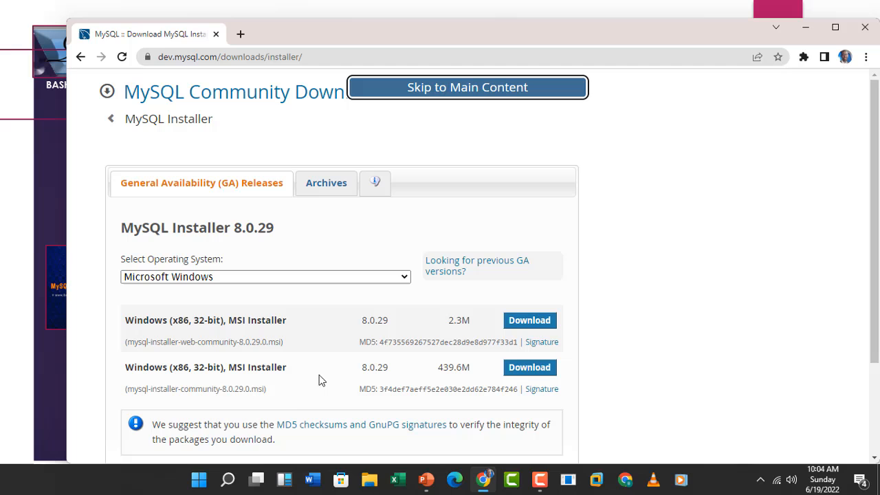
Download the 2.3M web installer without signing in and run the downloaded .msi
scroll(down, 3)
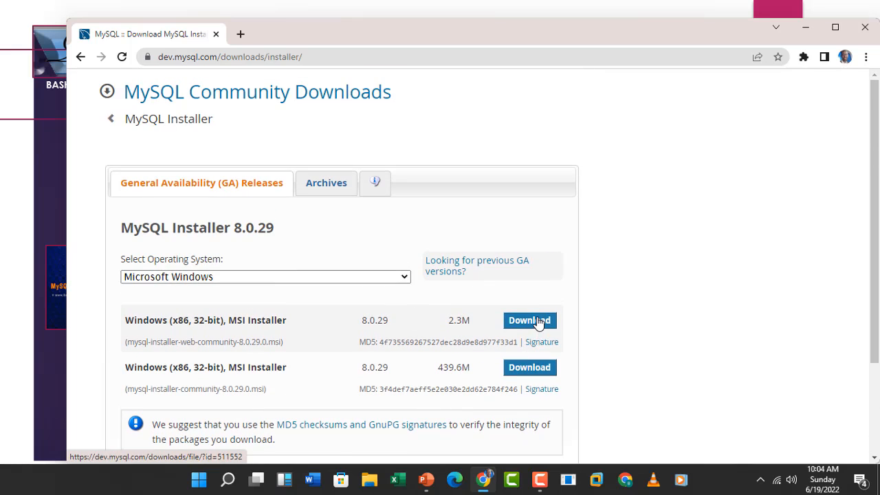
click(529, 319)
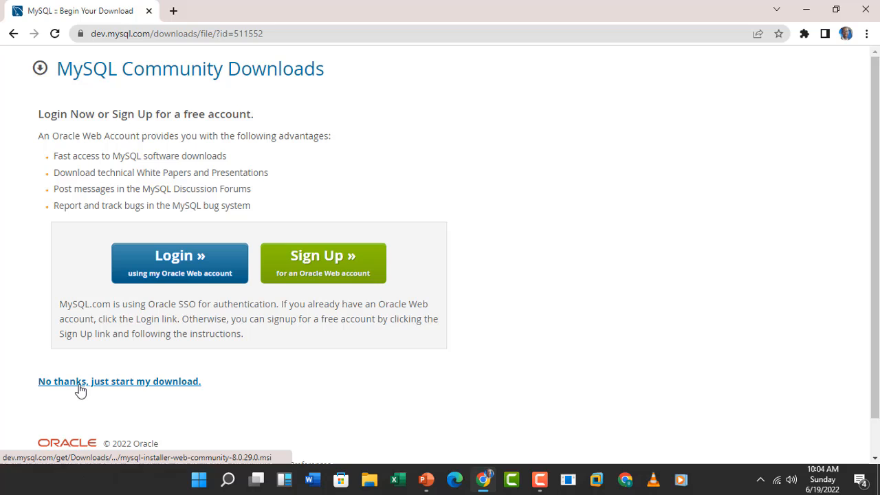
click(118, 381)
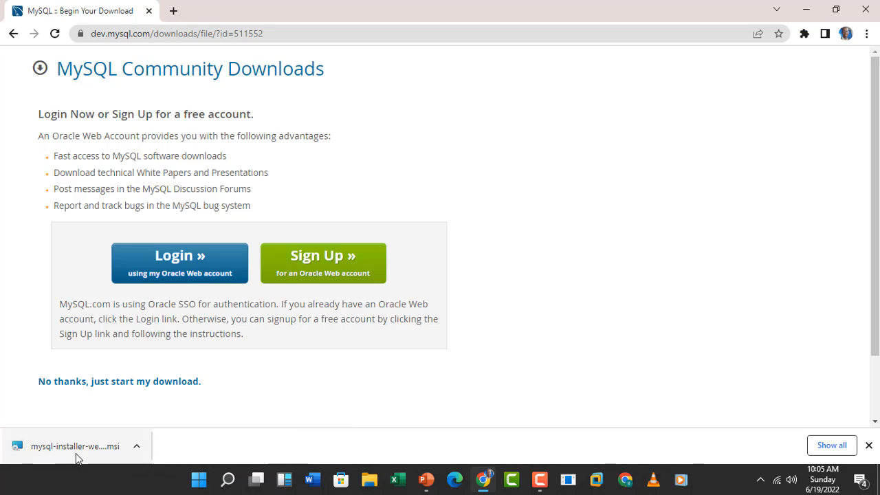
click(74, 446)
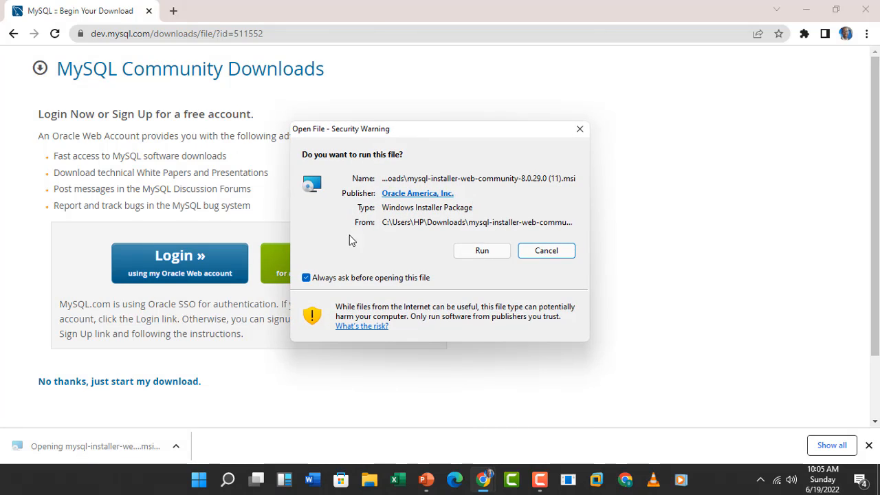
Allow the installer to run and accept the Developer Default setup type
click(482, 251)
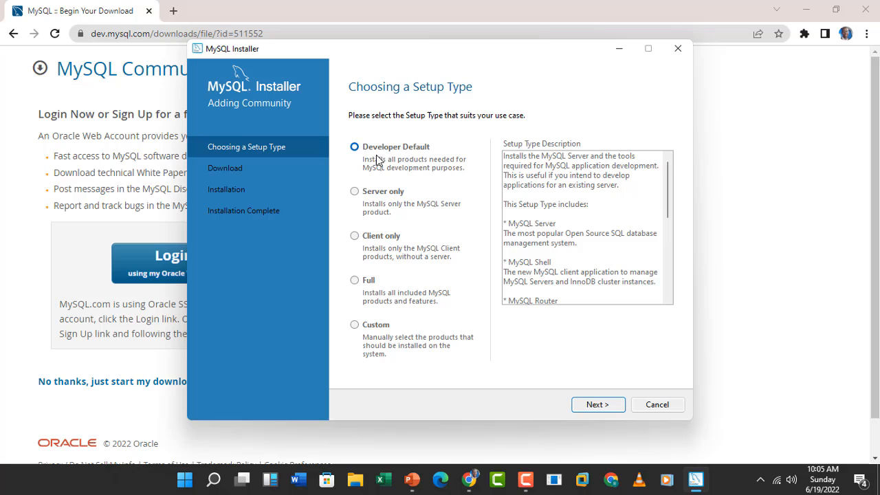
mouse_move(597, 404)
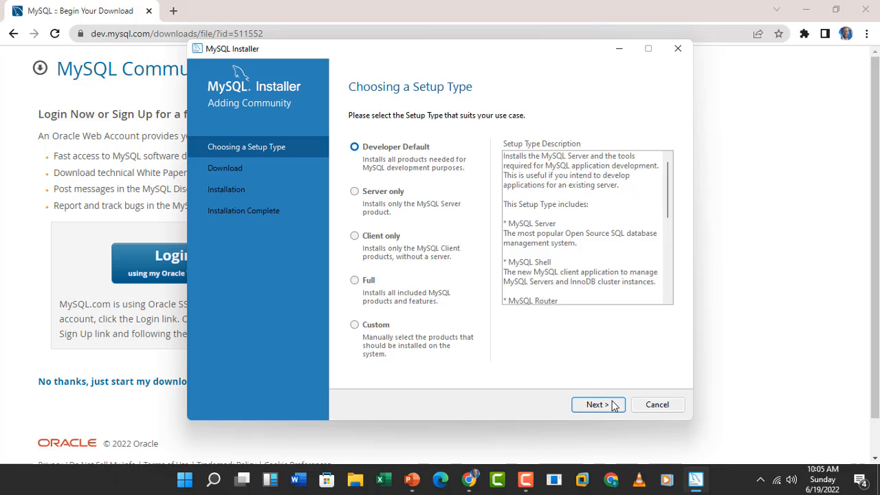
click(595, 404)
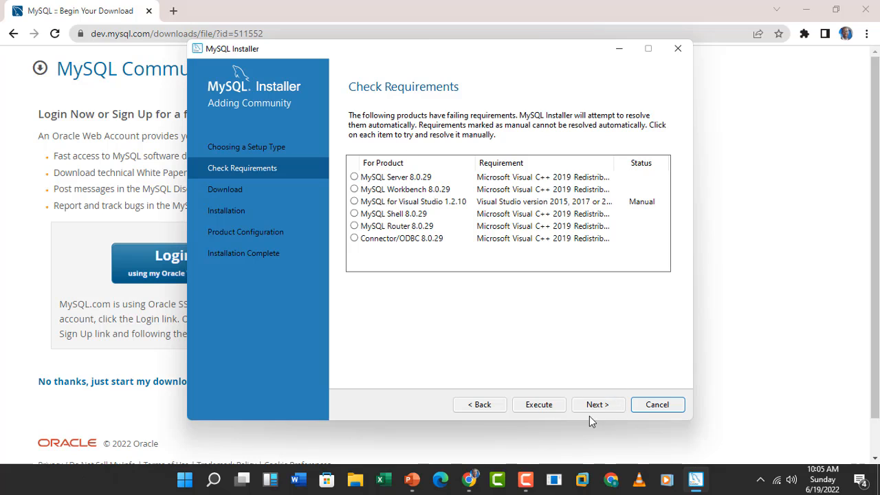
Continue past the failed requirements check and let all six products download
click(597, 405)
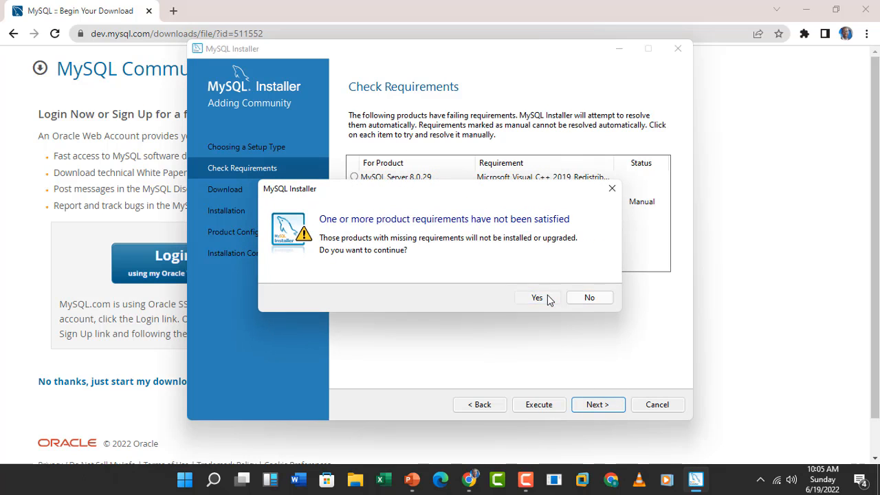
click(537, 297)
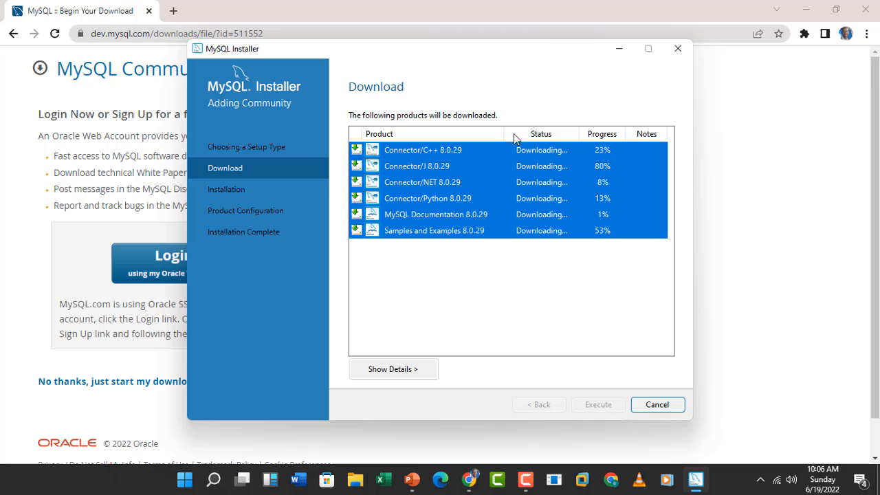
mouse_move(584, 162)
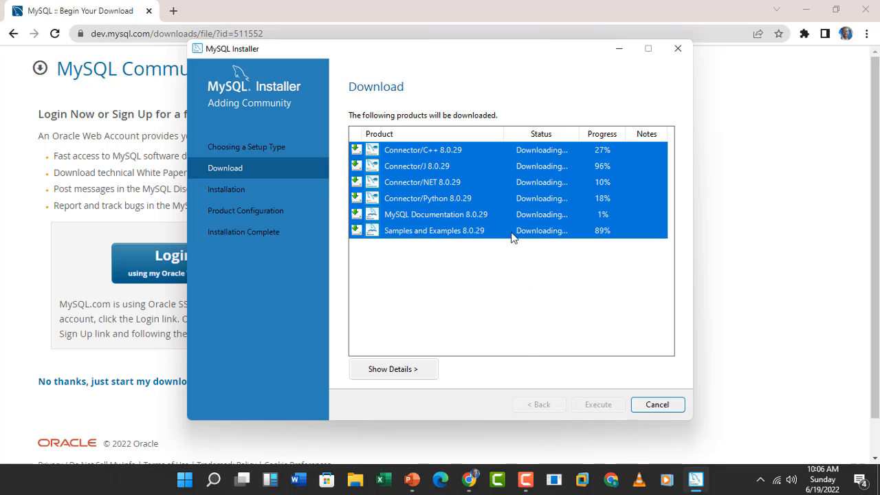
mouse_move(627, 295)
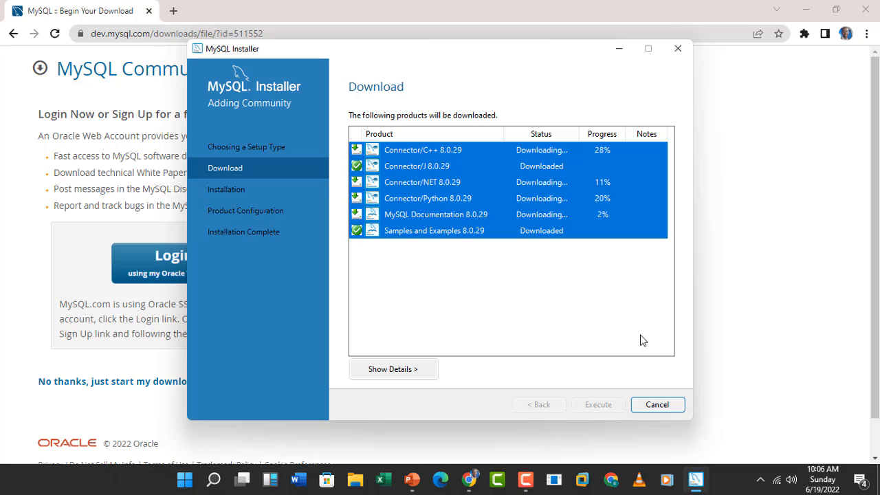
mouse_move(522, 237)
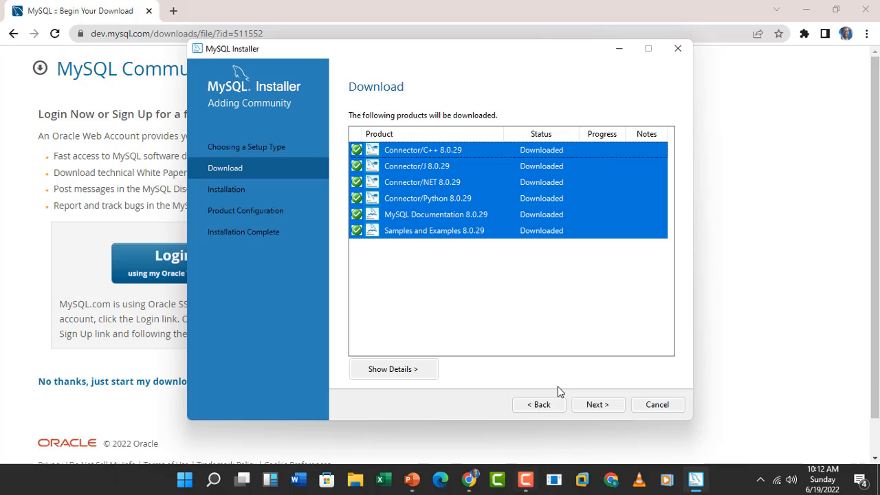
click(597, 404)
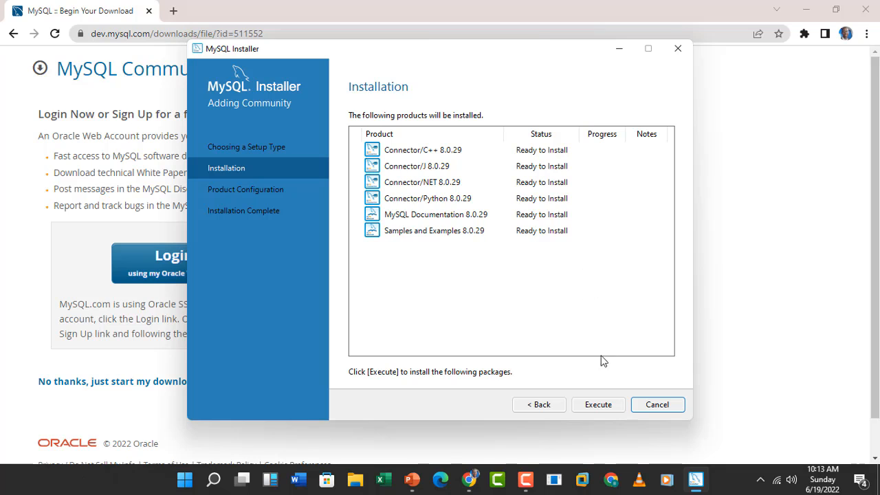
Execute installation of all six products and continue to product configuration
click(597, 404)
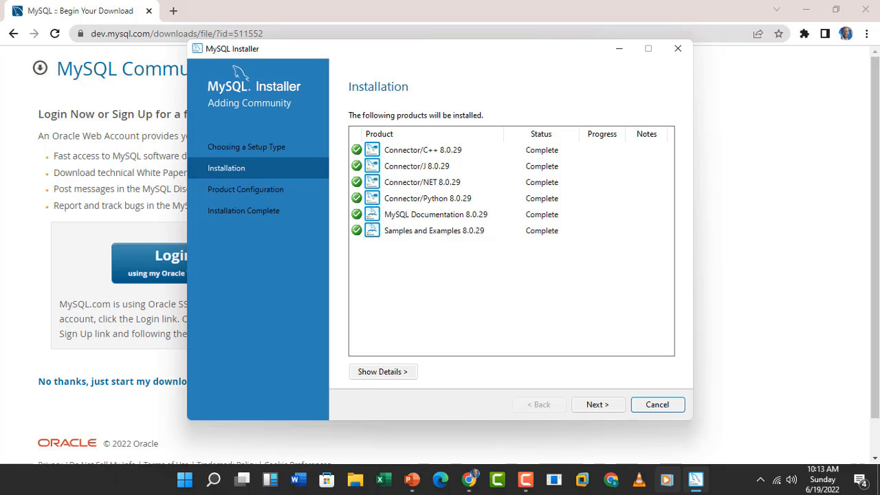
click(597, 404)
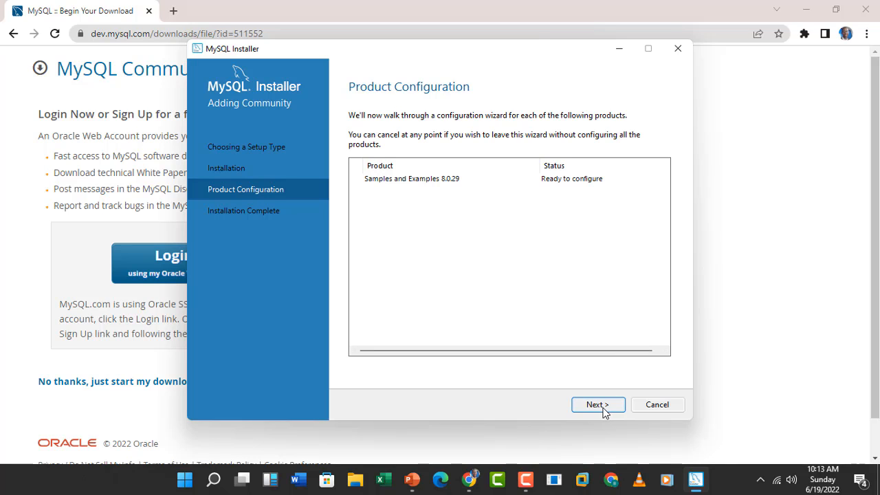
Begin Samples and Examples configuration, dismissing the no-compatible-servers warning
click(597, 405)
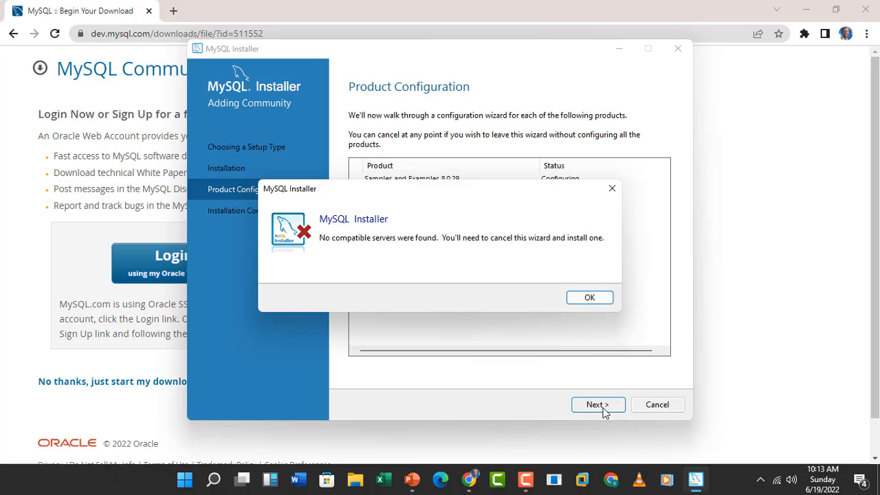
click(588, 298)
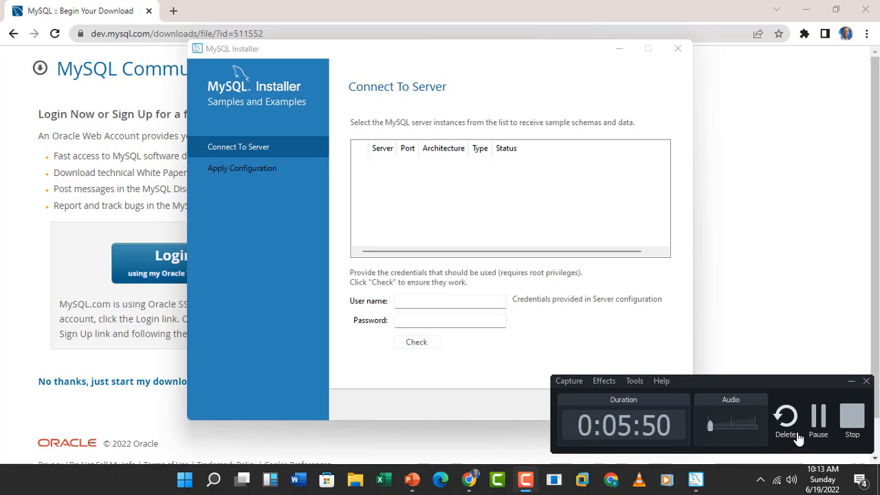
click(451, 300)
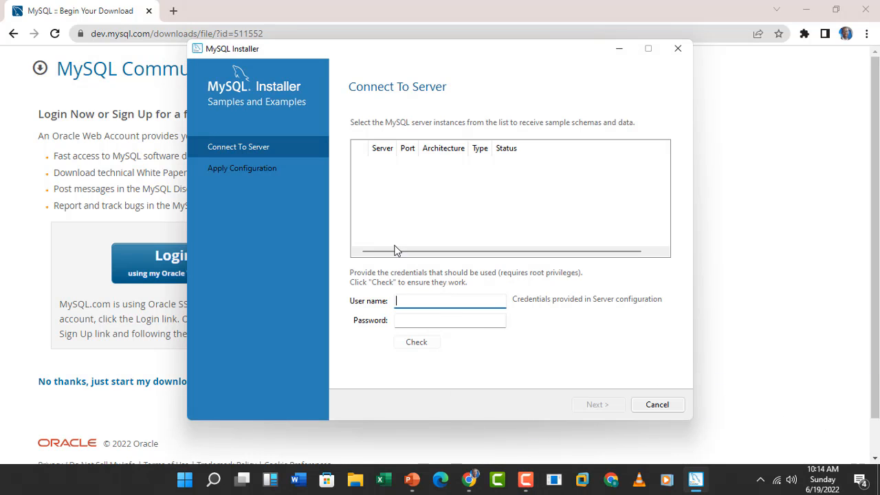
mouse_move(402, 284)
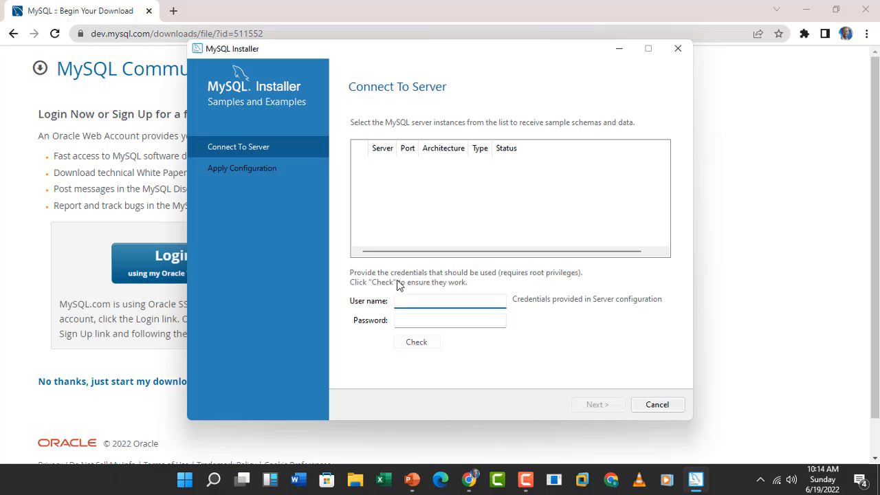
mouse_move(397, 290)
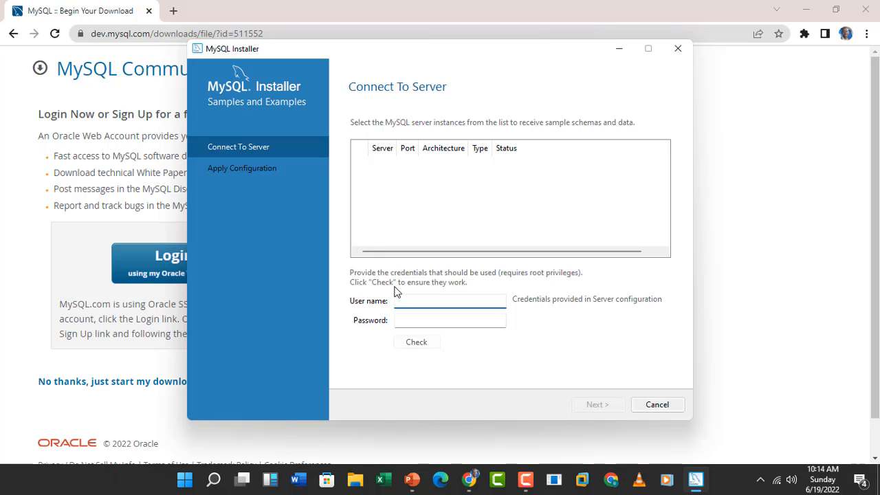
Enter root as the user name and a password for the server connection
text(root)
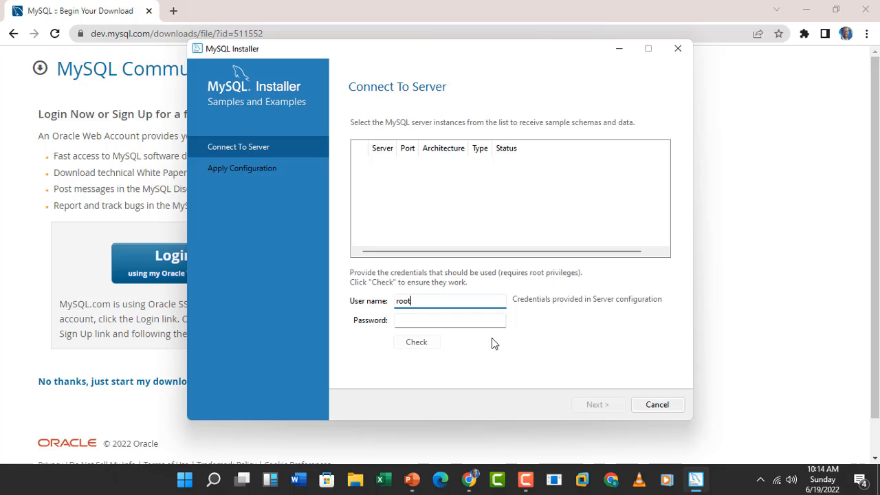
click(449, 319)
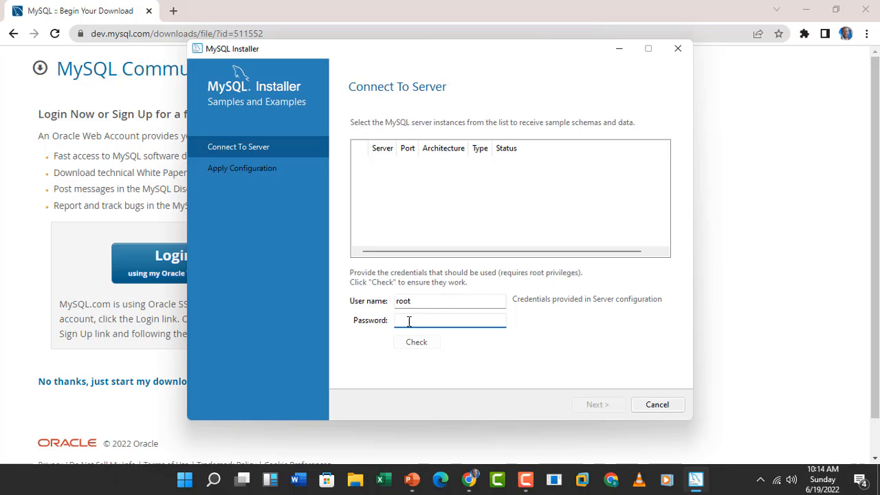
click(451, 320)
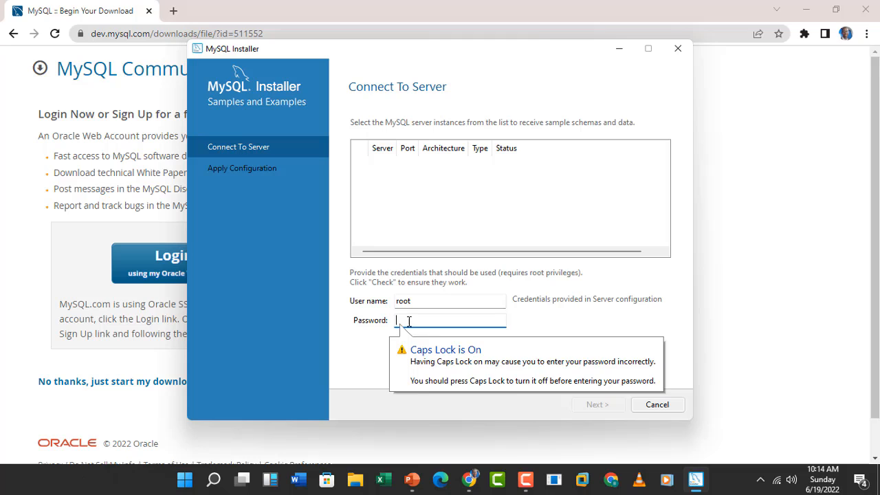
text(•)
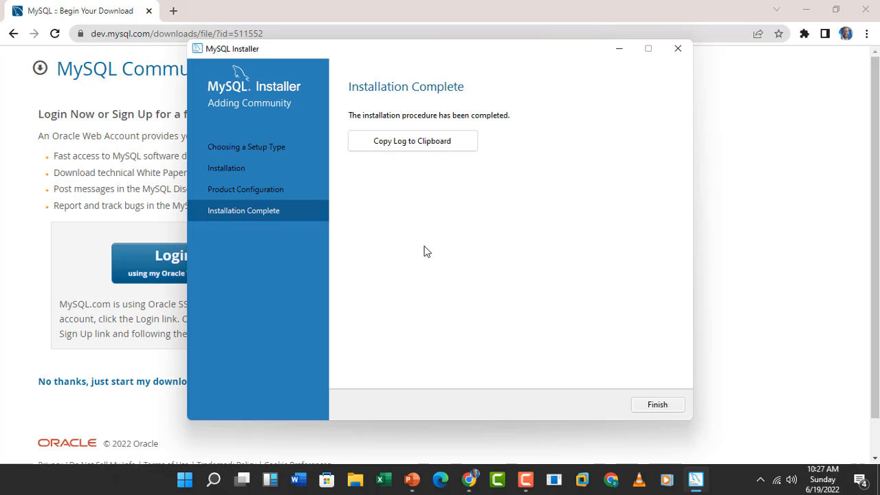
mouse_move(583, 153)
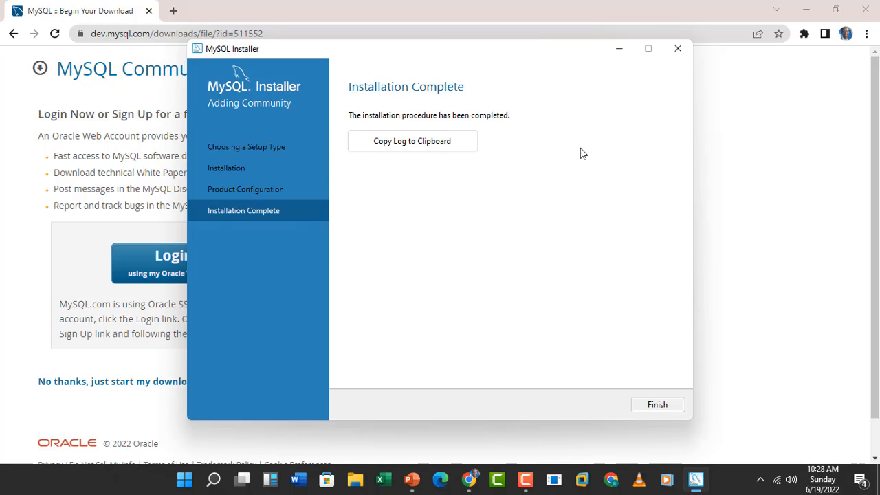
mouse_move(685, 427)
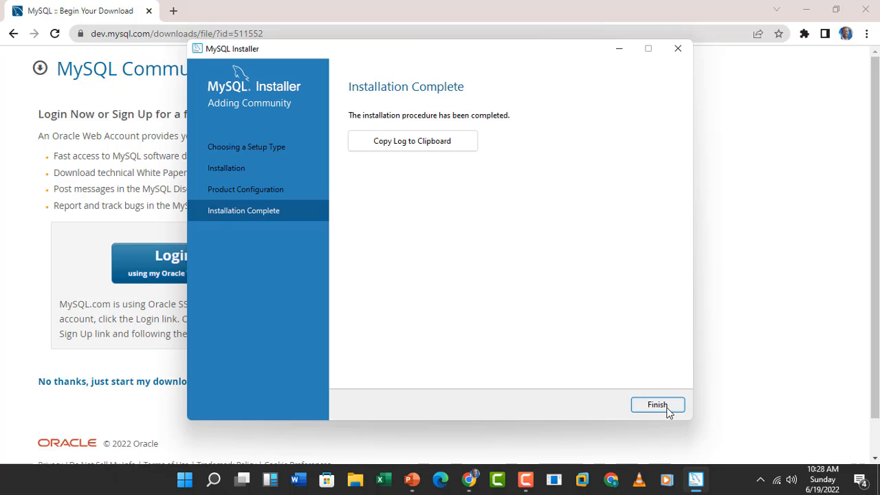
Finish and close the completed MySQL Installer
click(658, 404)
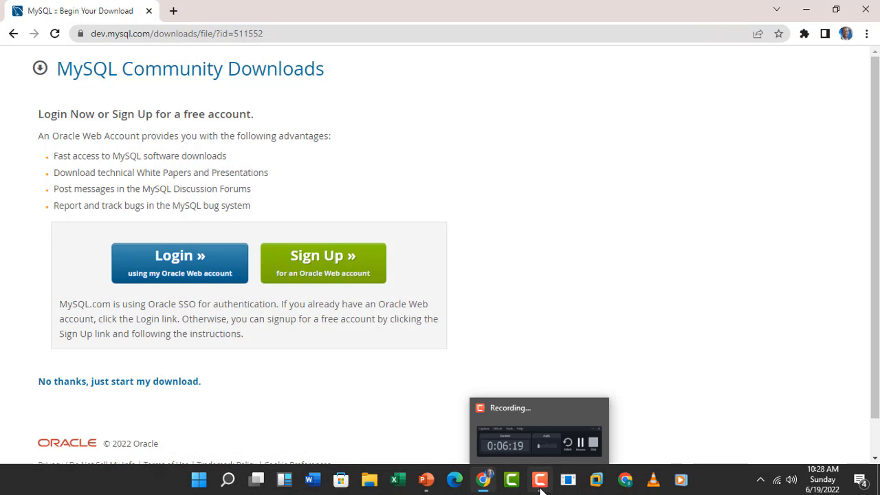